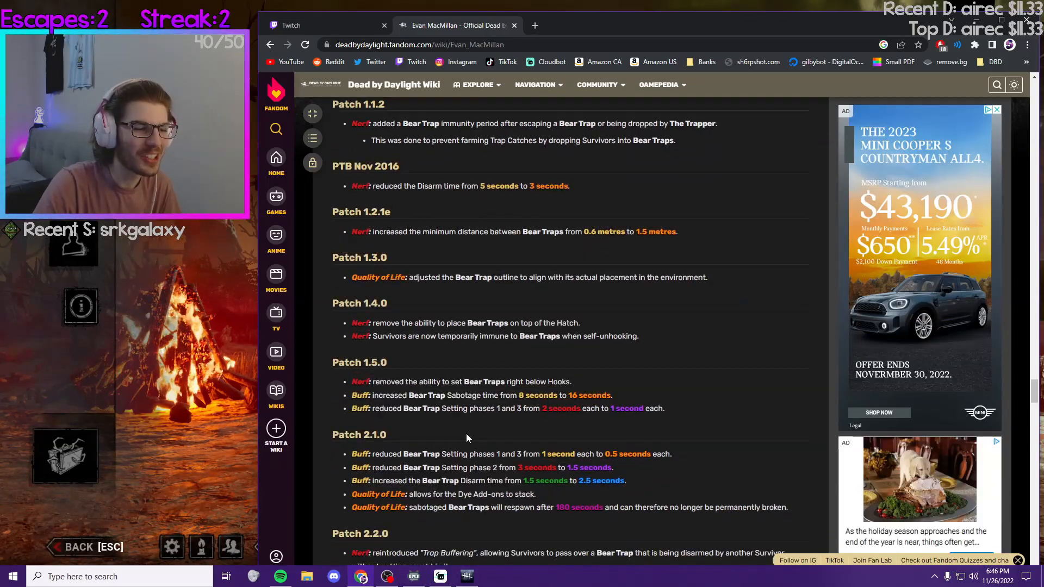
pyautogui.scroll(-3)
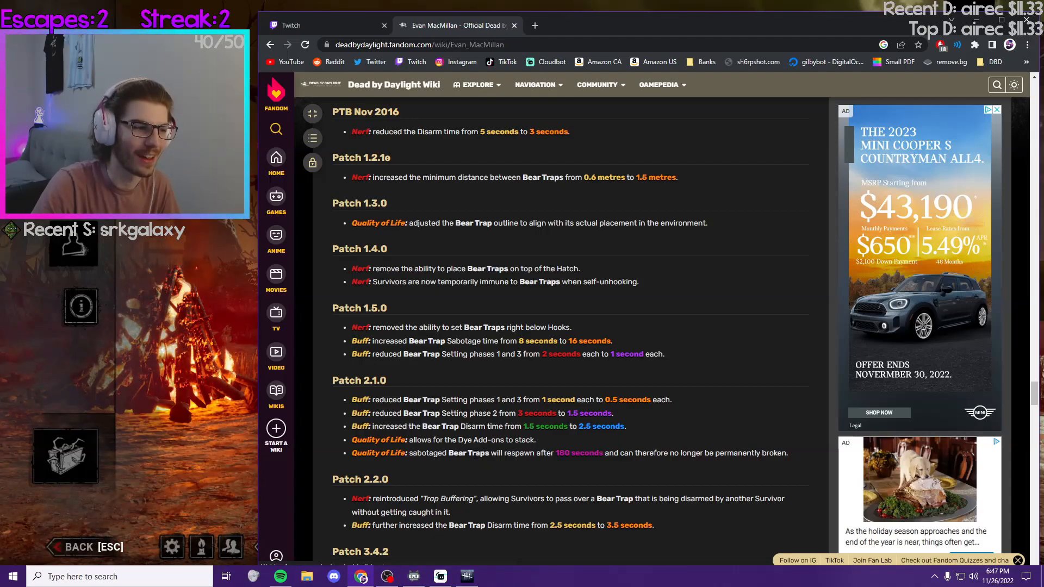
pyautogui.scroll(-3)
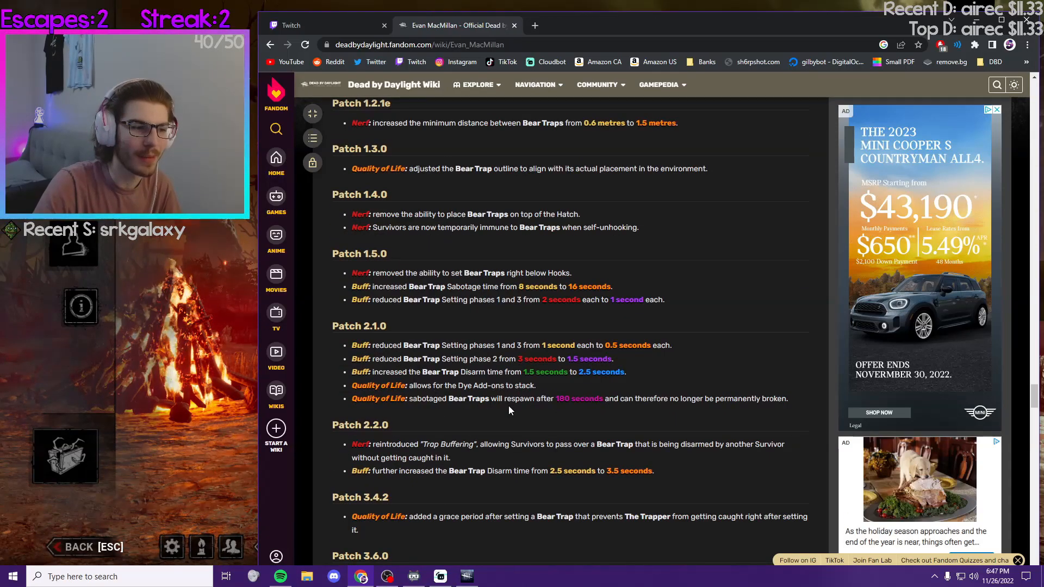
pyautogui.moveTo(539, 414)
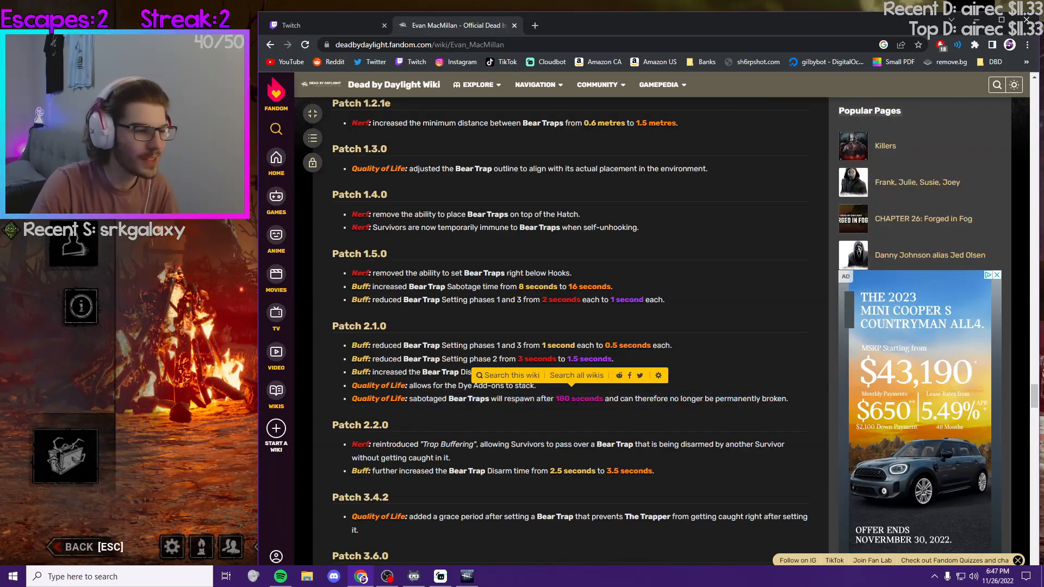
pyautogui.scroll(-3)
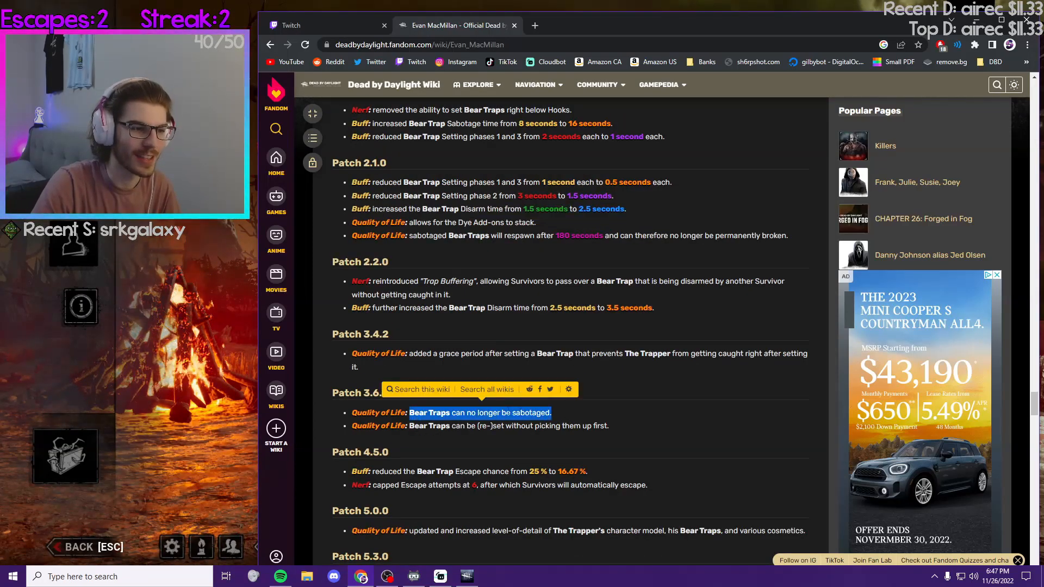
pyautogui.scroll(-3)
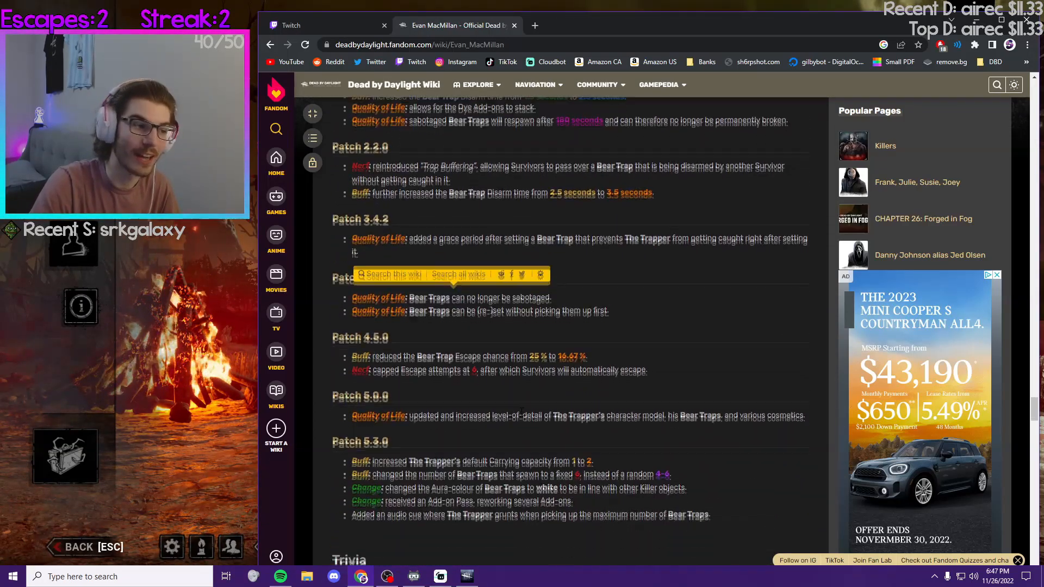
pyautogui.scroll(-3)
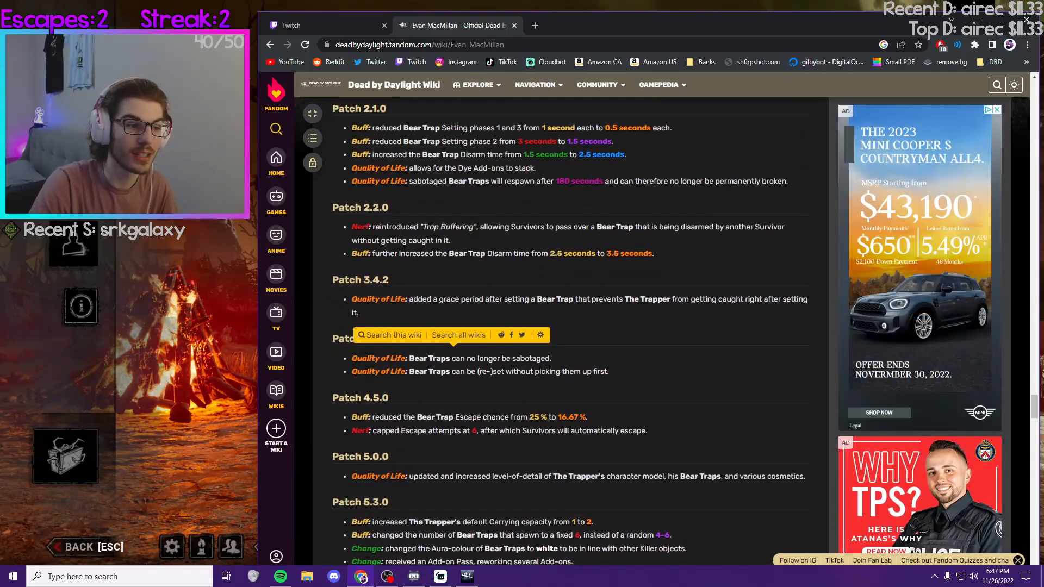